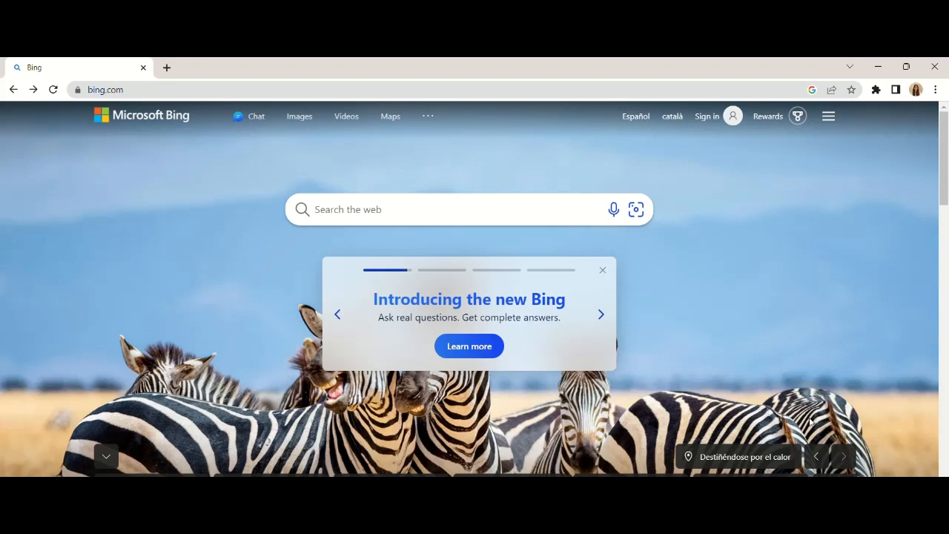
Step: Repeatedly click the Bing search box area while waiting for the page to respond
left_click(601, 314)
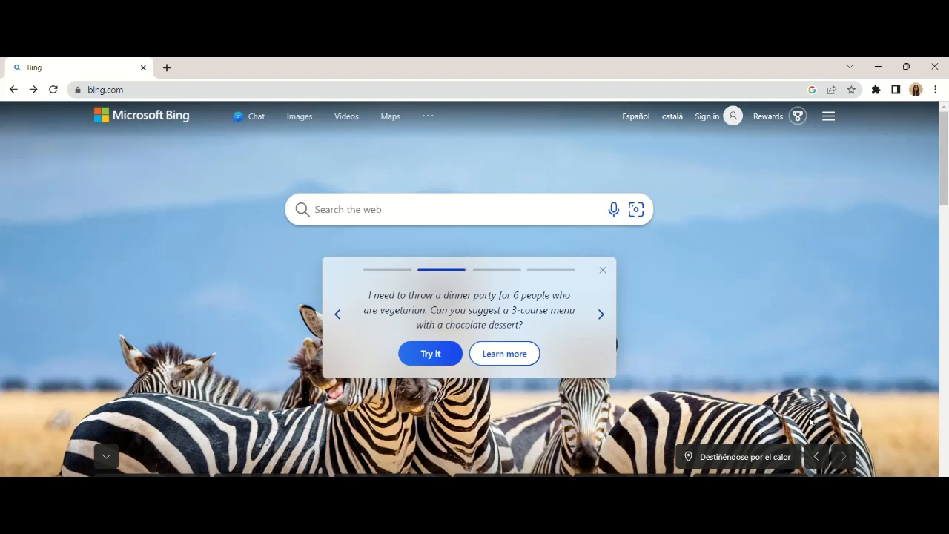
left_click(600, 314)
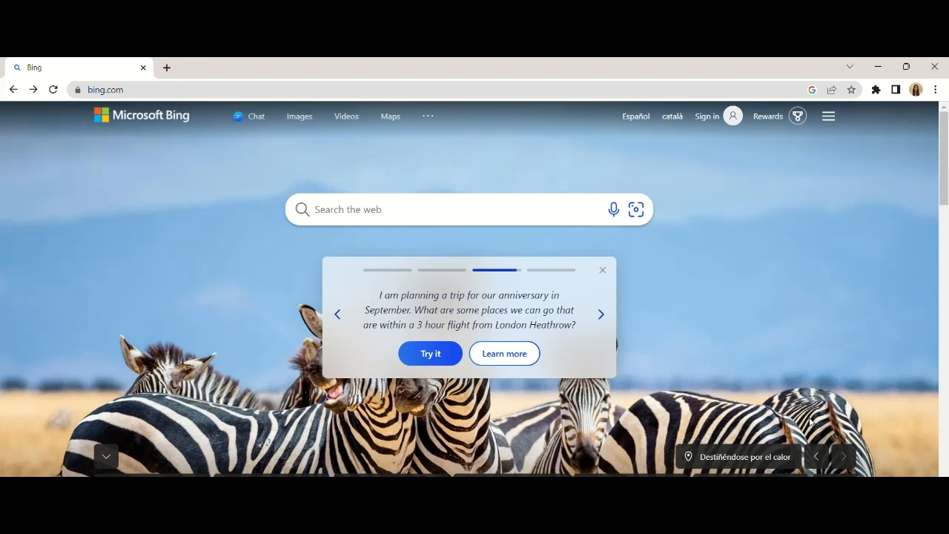
left_click(601, 314)
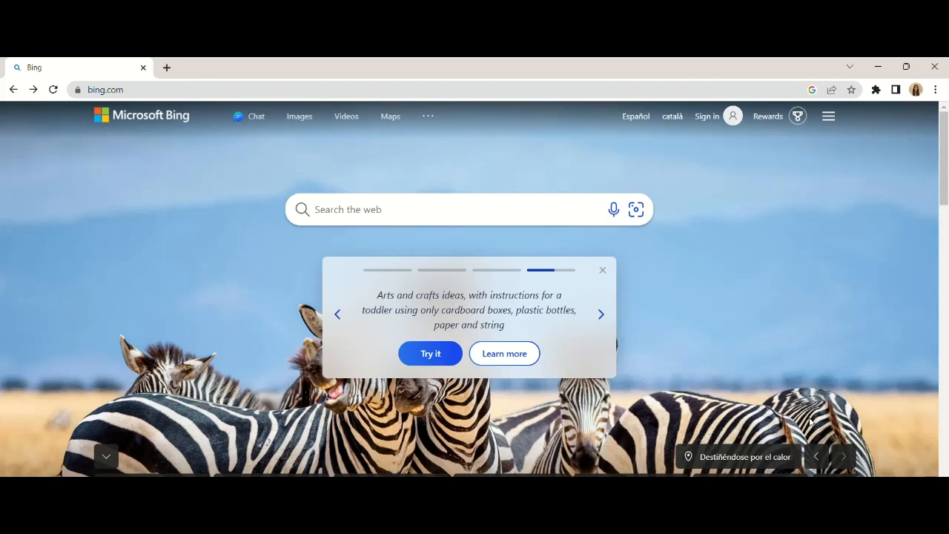
left_click(338, 314)
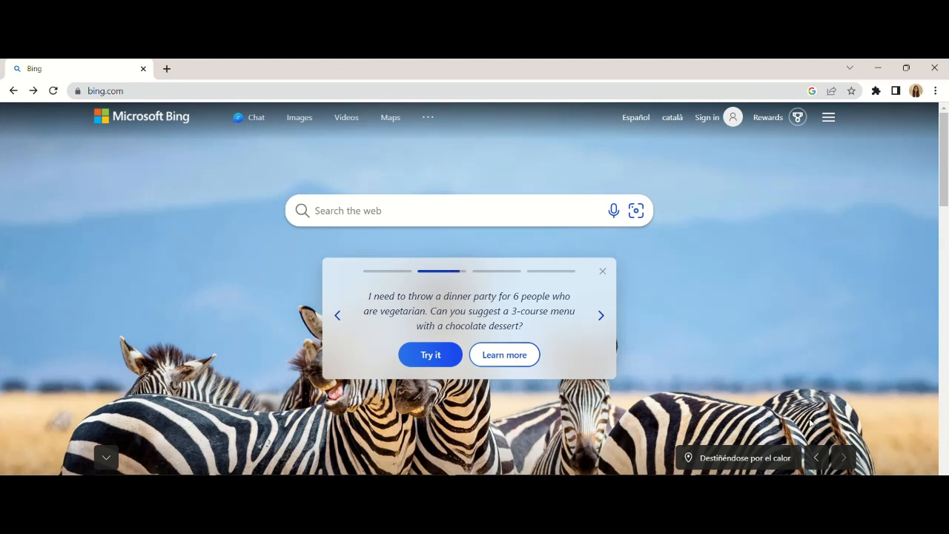
left_click(601, 314)
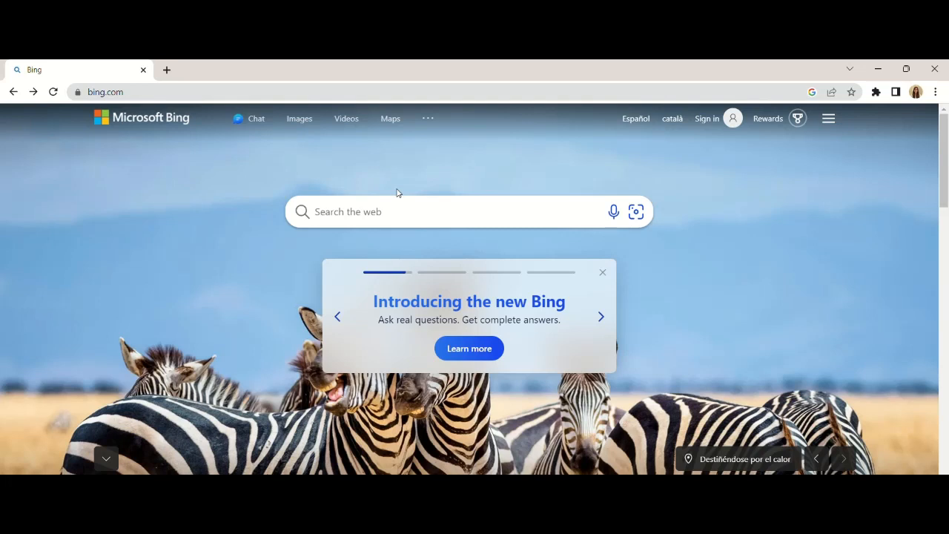
left_click(601, 316)
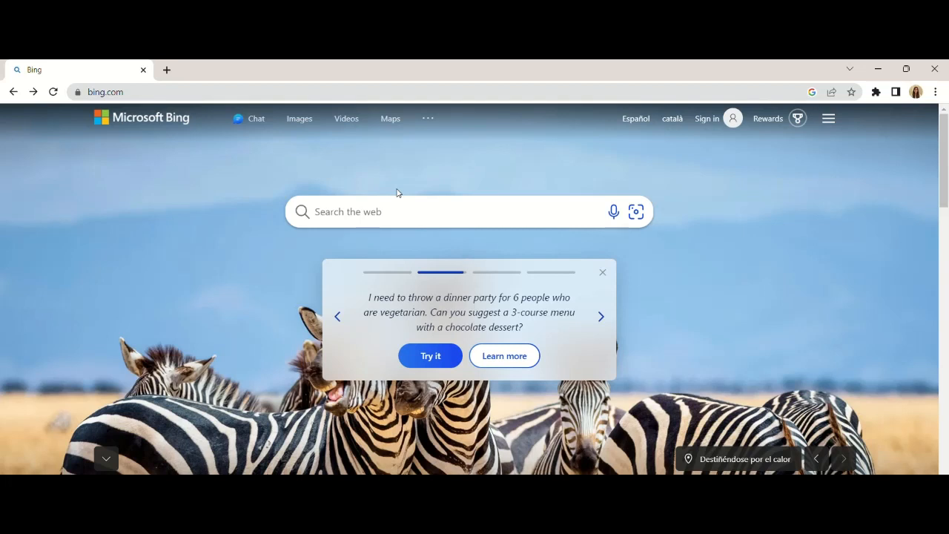
left_click(601, 316)
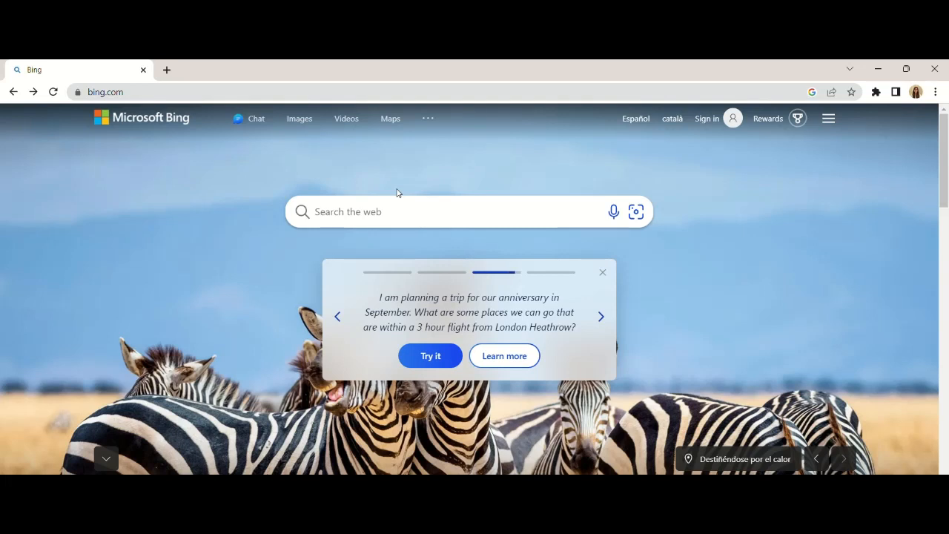
left_click(601, 316)
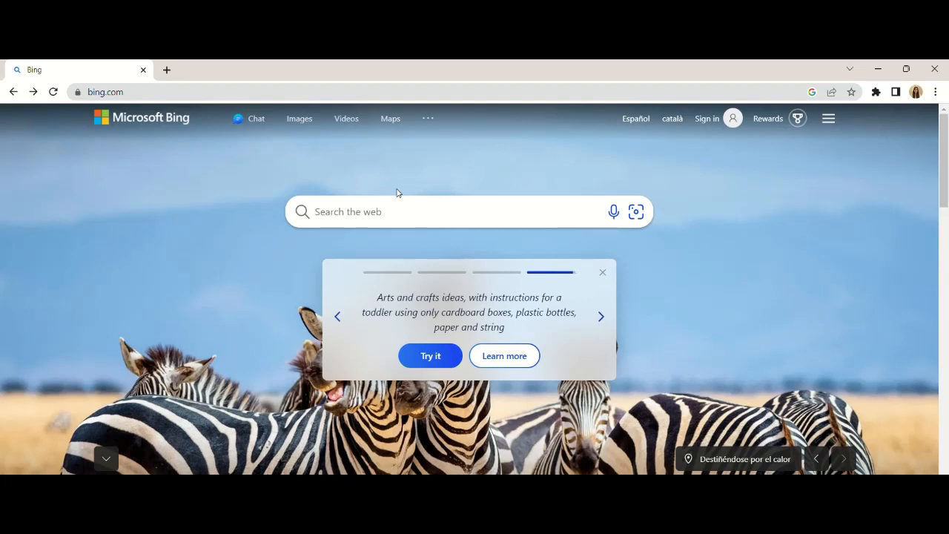
left_click(337, 317)
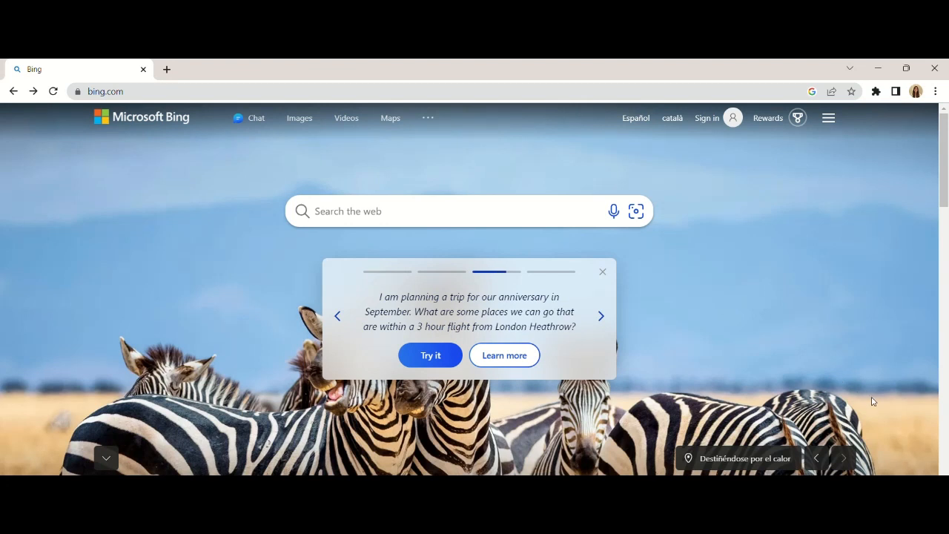
mouse_move(389, 259)
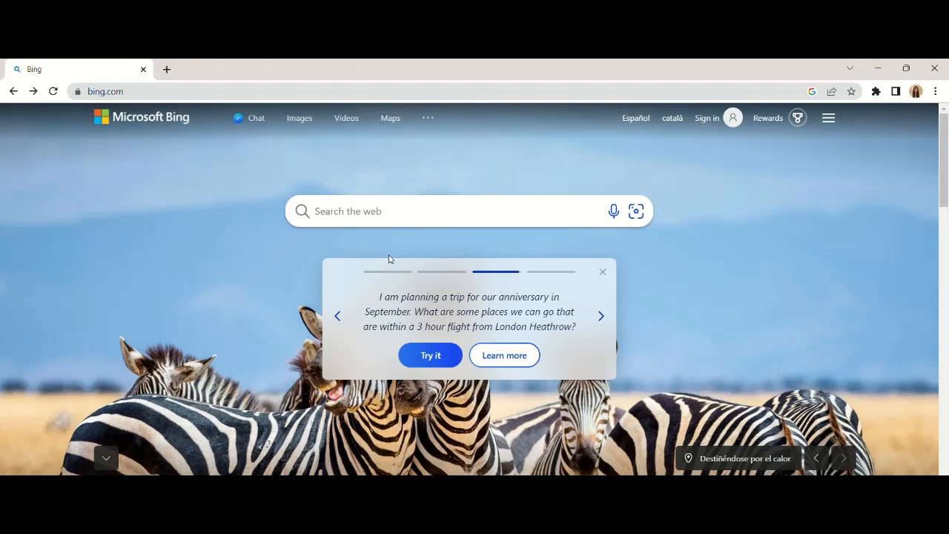
Step: Search the web for 'strawberry cake' using the autocomplete suggestion
left_click(601, 315)
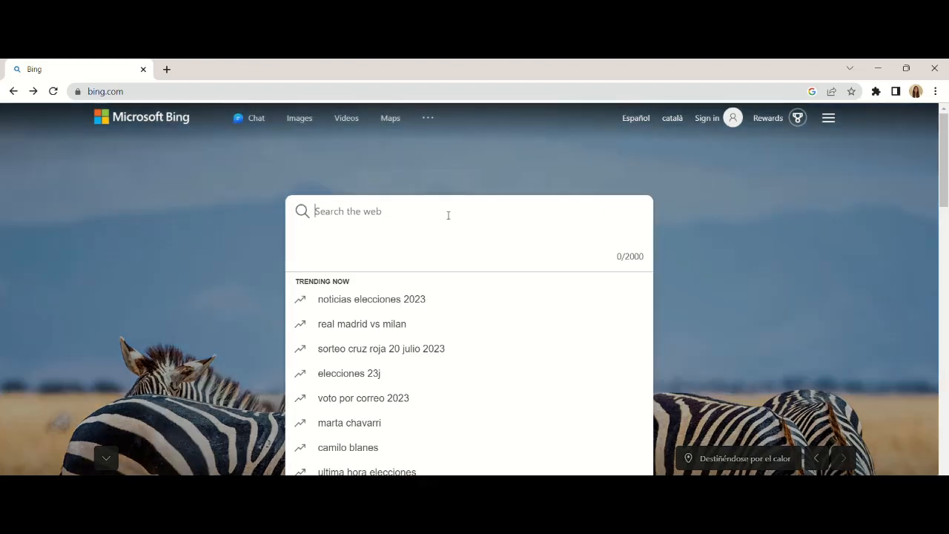
type("strawber")
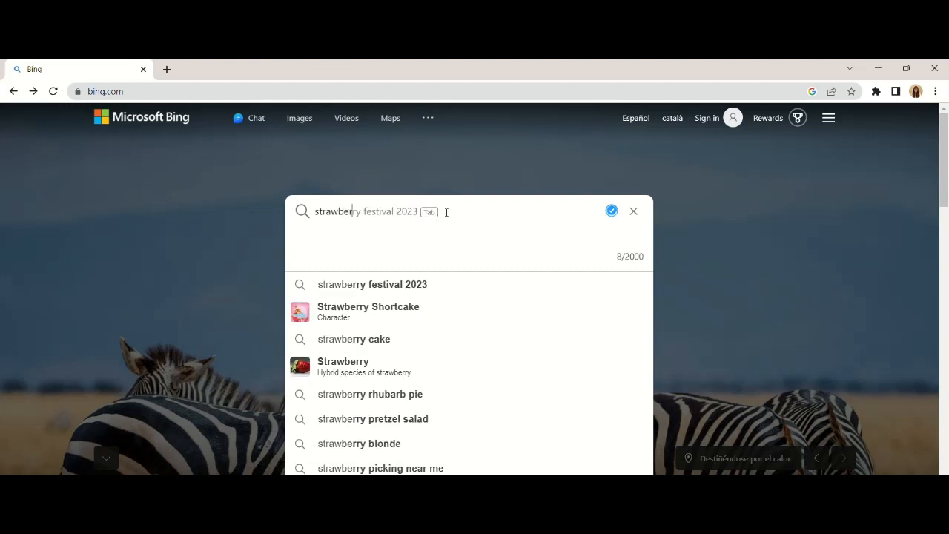
type("strawberry c")
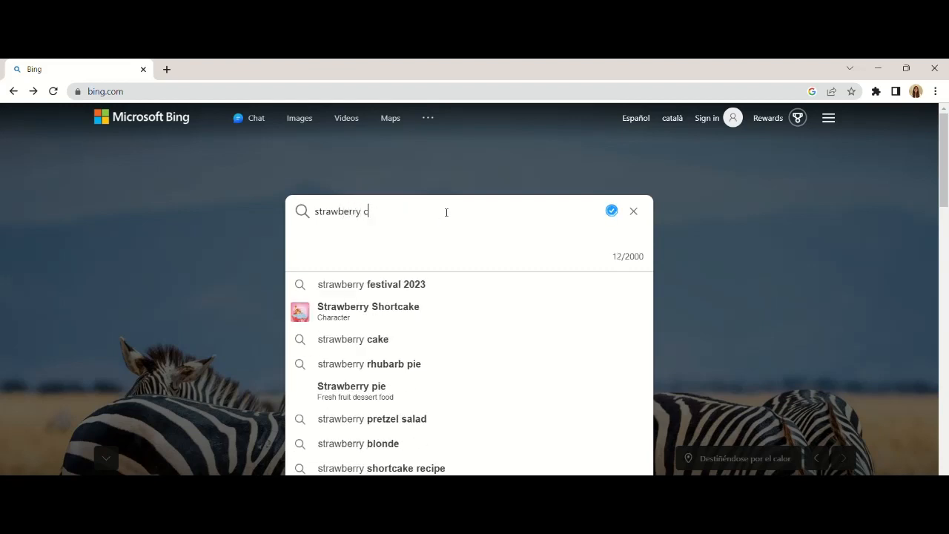
left_click(354, 339)
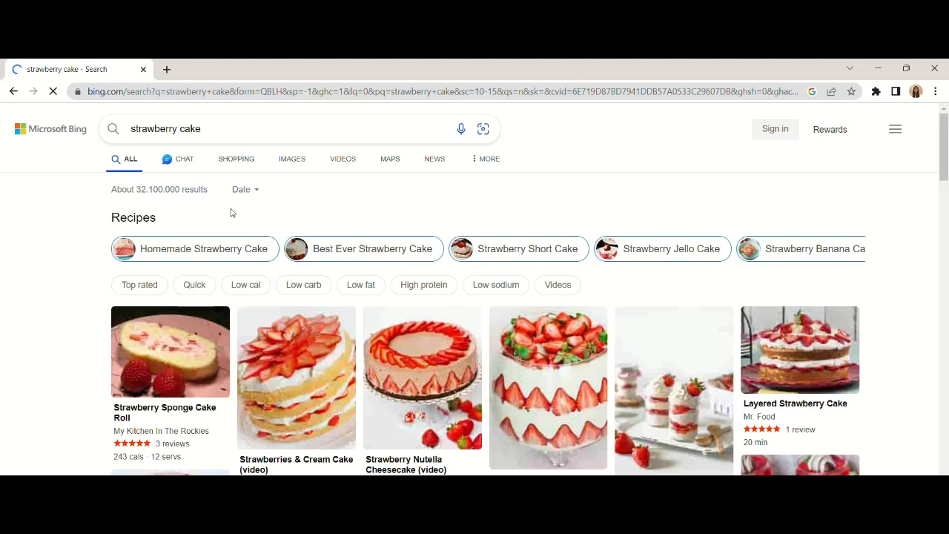
mouse_move(307, 185)
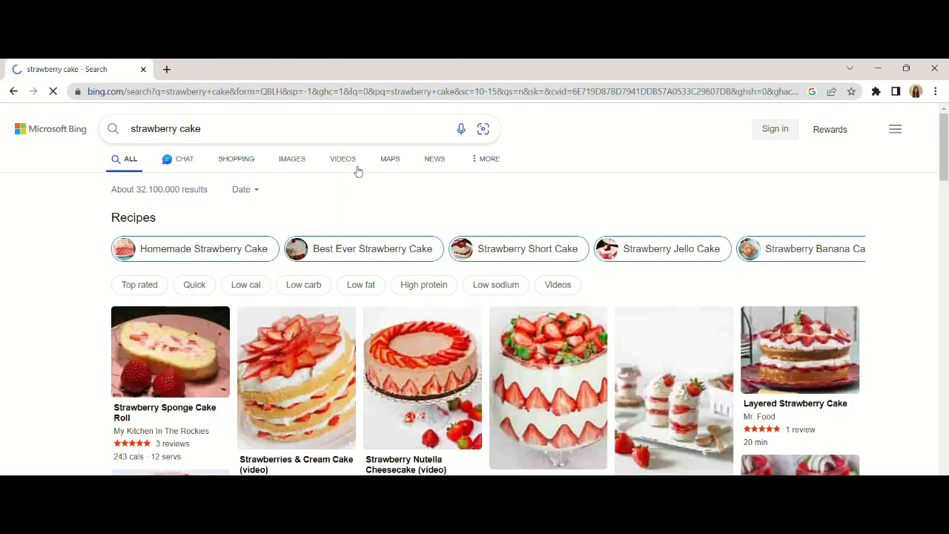
mouse_move(483, 164)
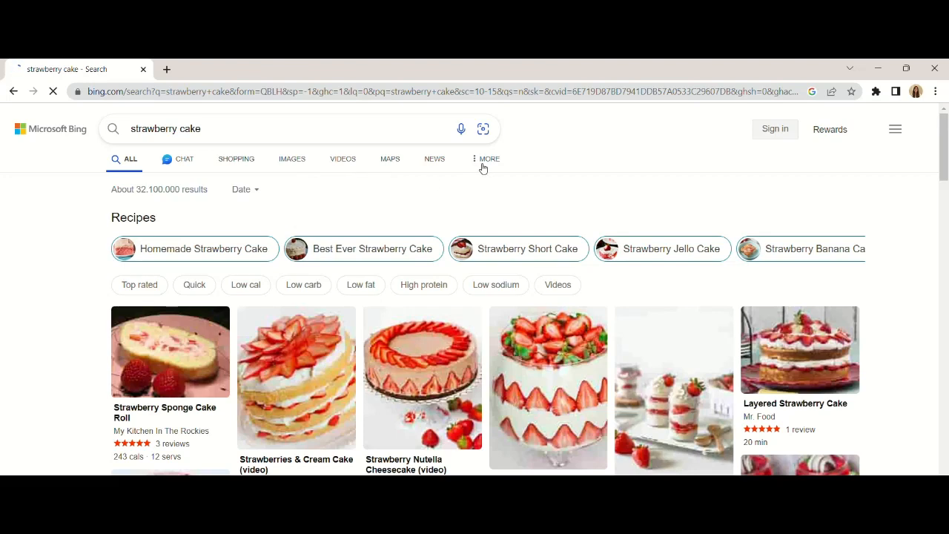
scroll("down", 3)
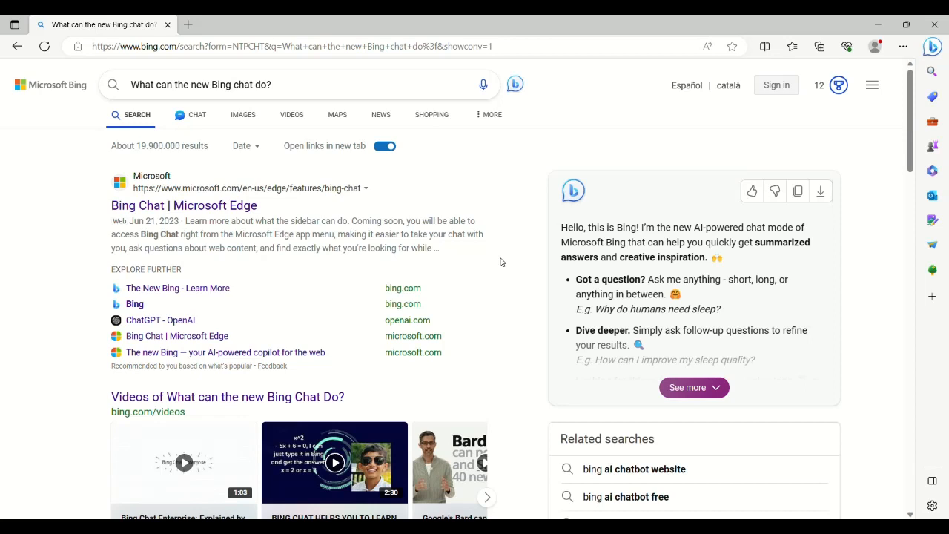
mouse_move(523, 234)
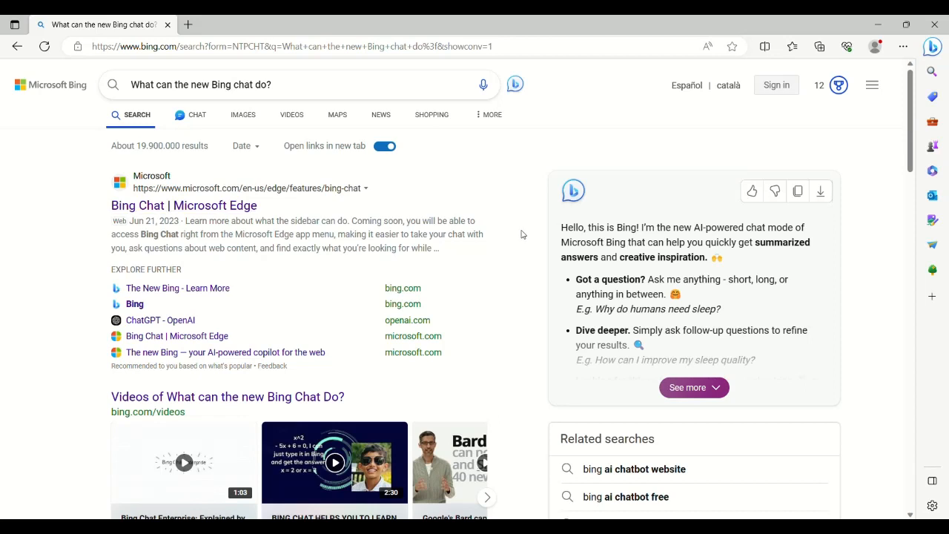
mouse_move(208, 127)
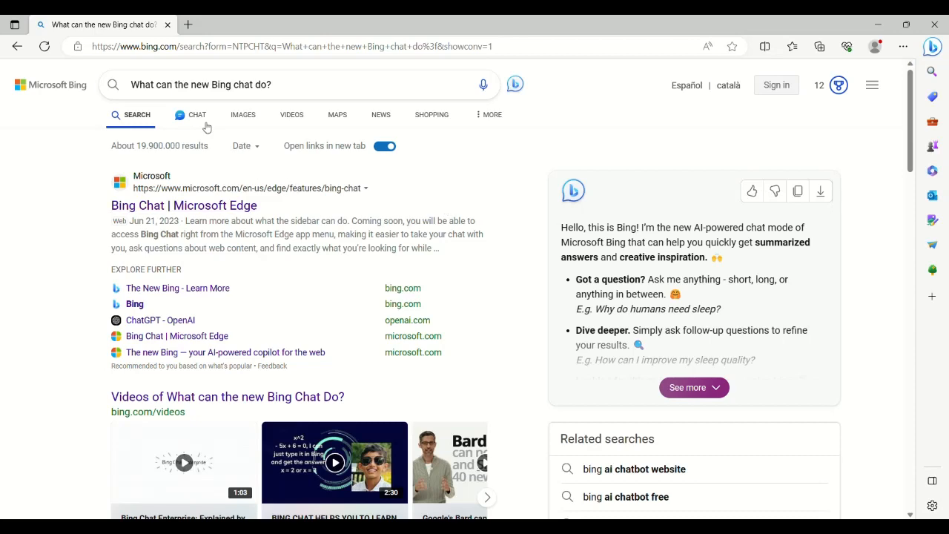
Step: In Chat, send the prompt 'How can I improve my sleep quality?' and scroll through the sourced tips
left_click(196, 115)
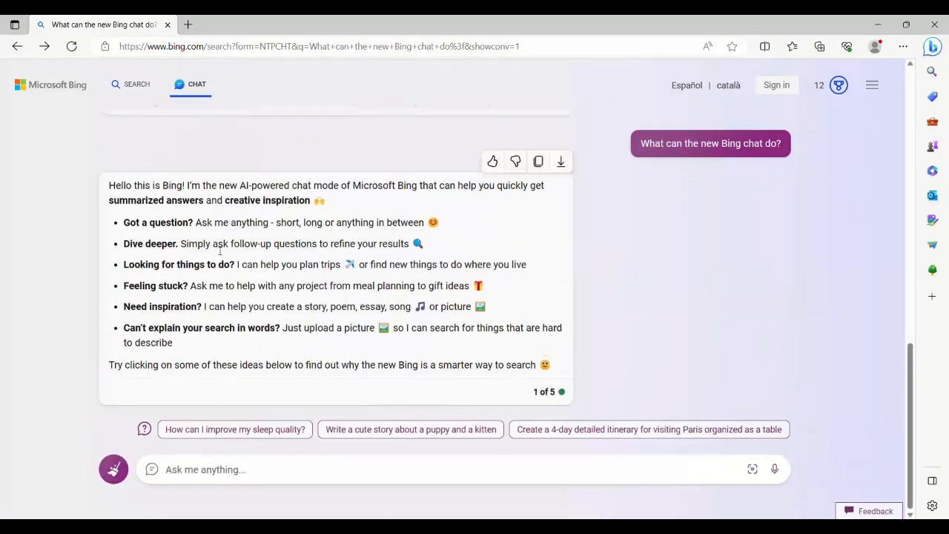
mouse_move(366, 342)
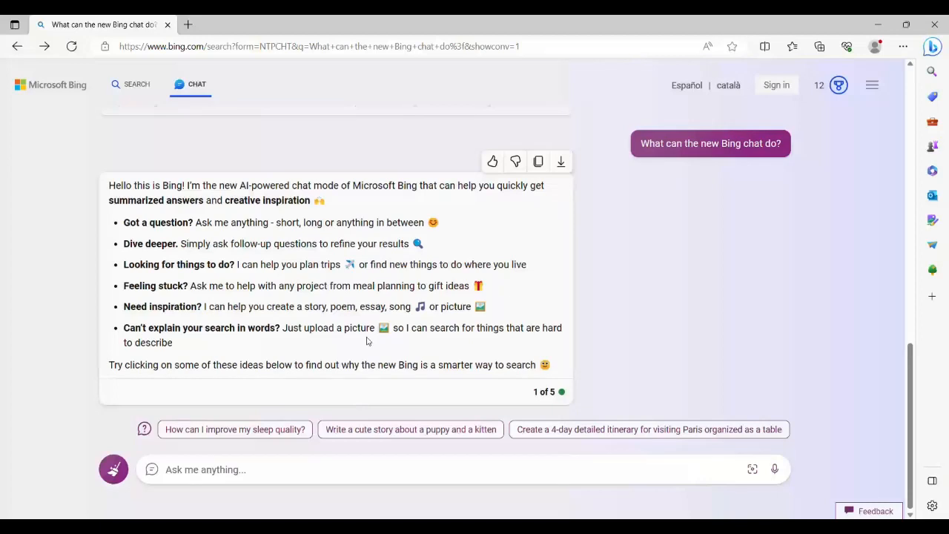
mouse_move(284, 444)
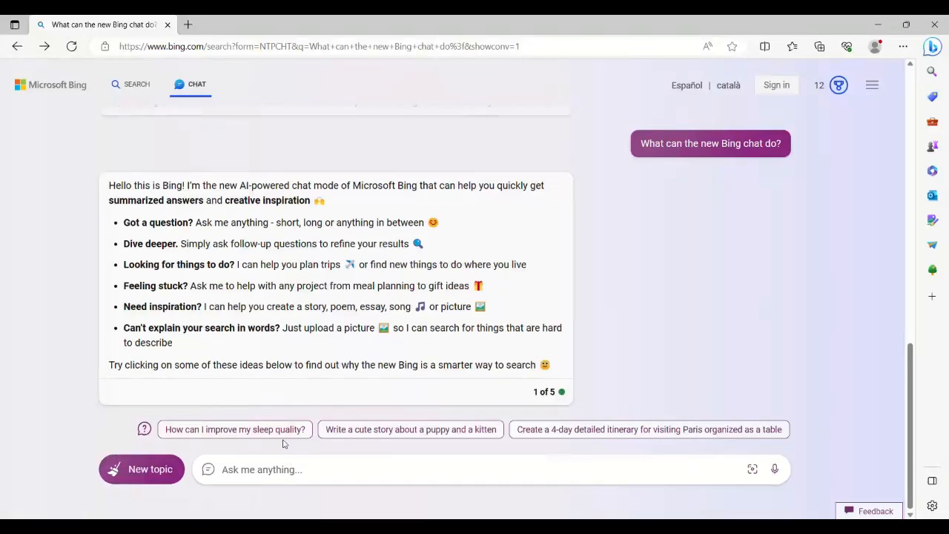
left_click(235, 429)
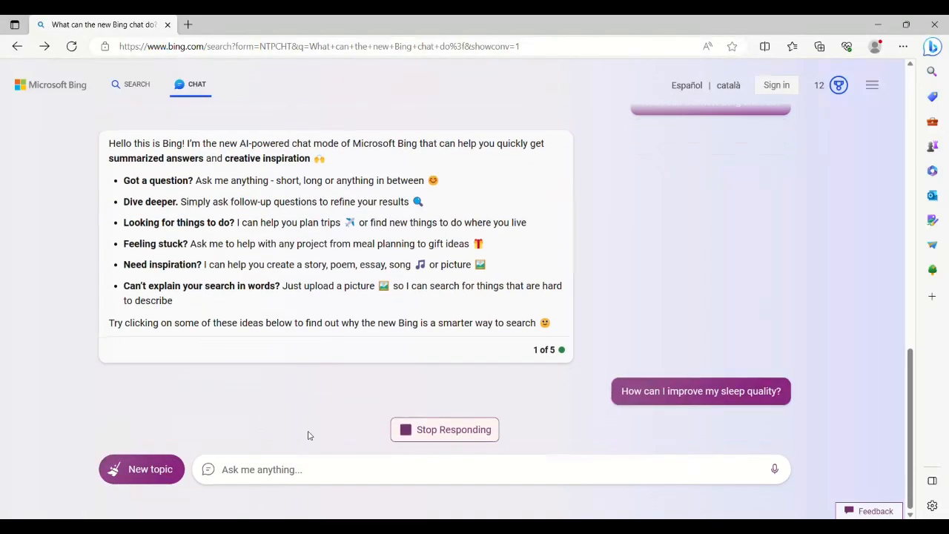
mouse_move(538, 369)
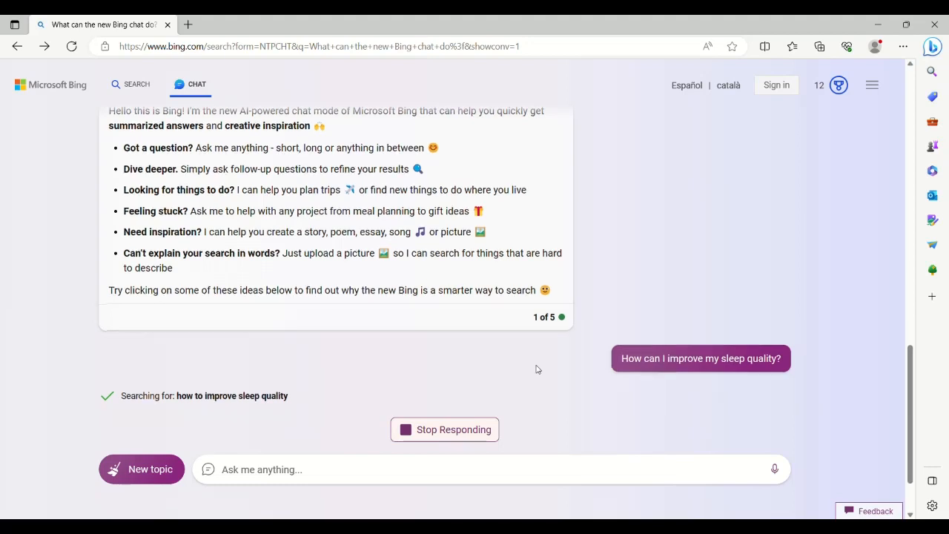
scroll("down", 3)
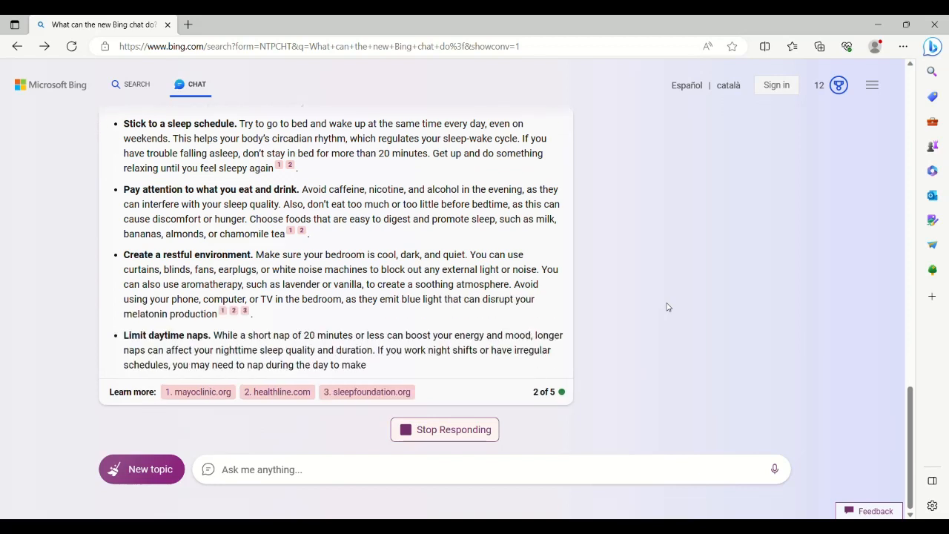
scroll("down", 3)
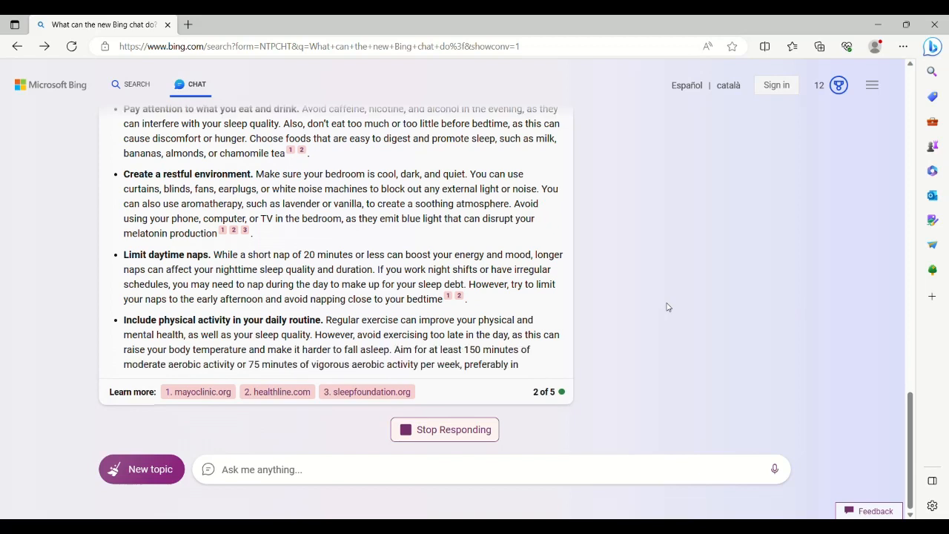